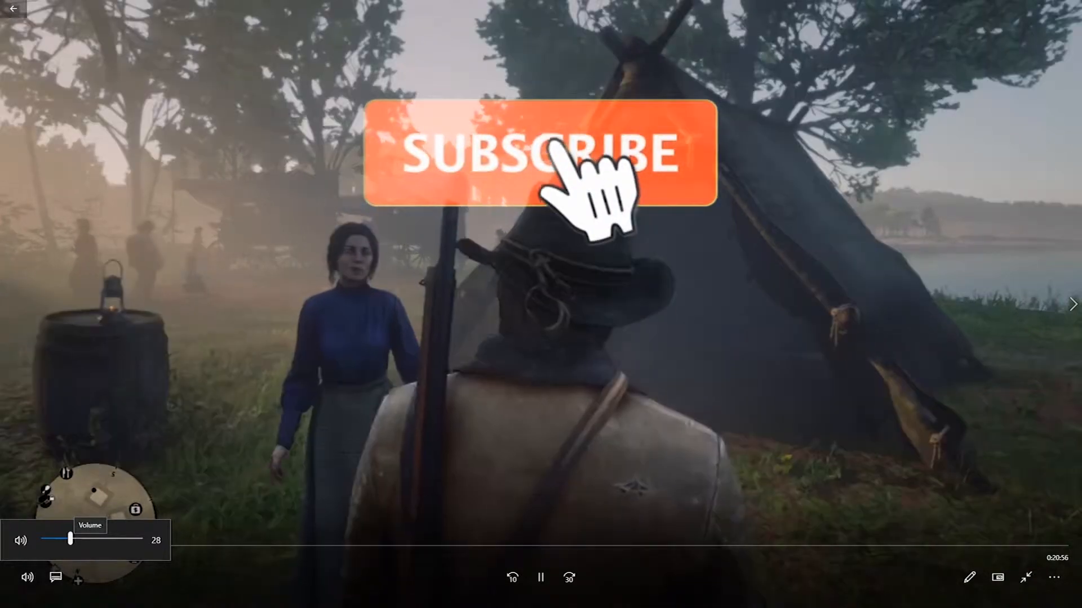
- Raise the gameplay video's volume from 28 to 60 and close the Movies & TV player
click(539, 152)
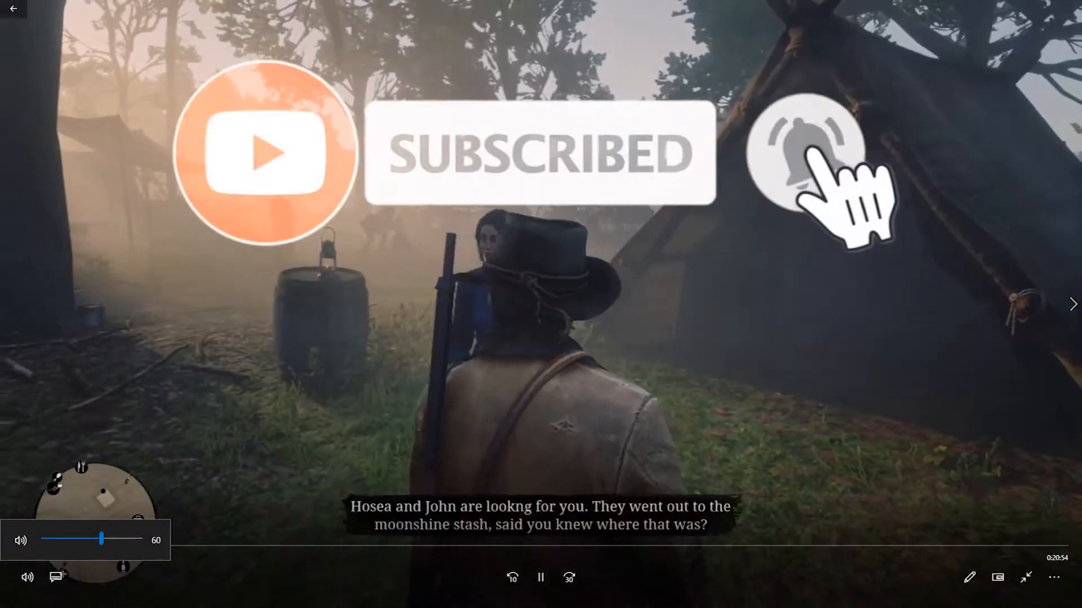
click(804, 153)
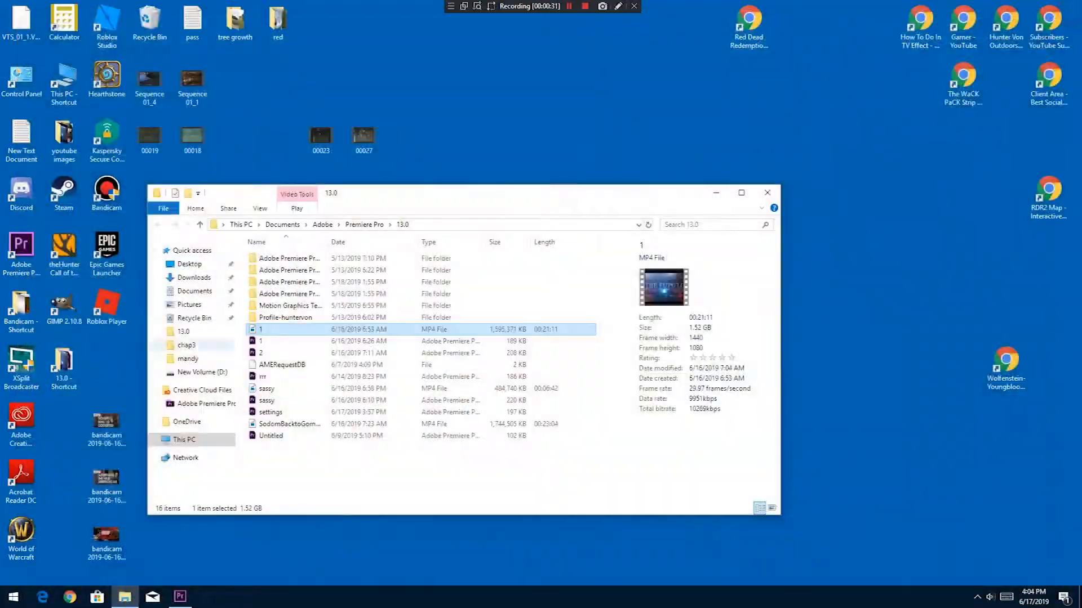
- Select the 6-minute sassy MP4 in the 13.0 folder and open it into Premiere Pro
click(266, 387)
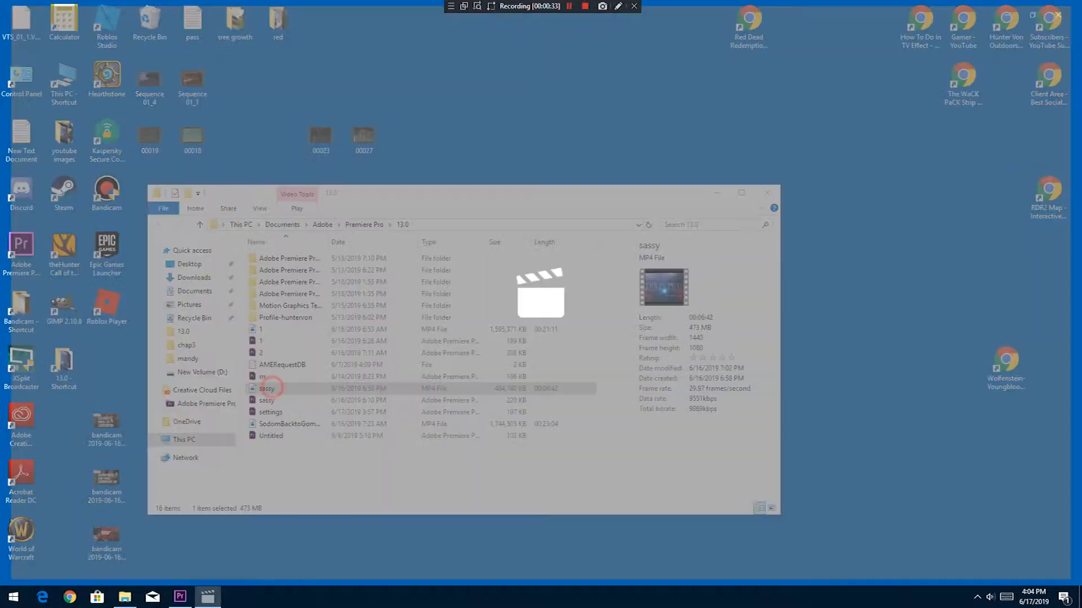
double_click(267, 388)
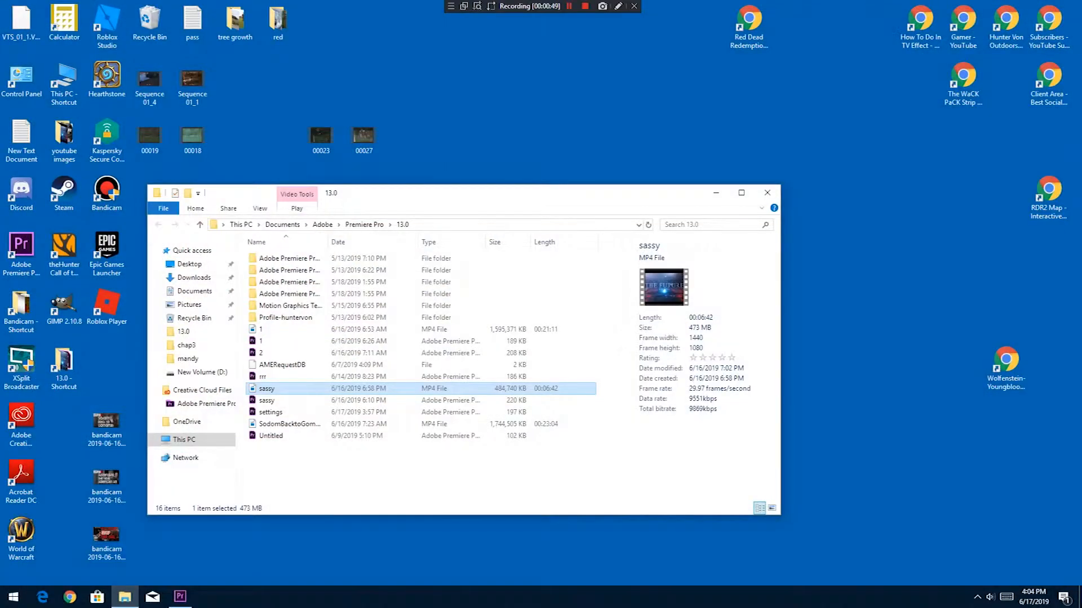
mouse_move(767, 193)
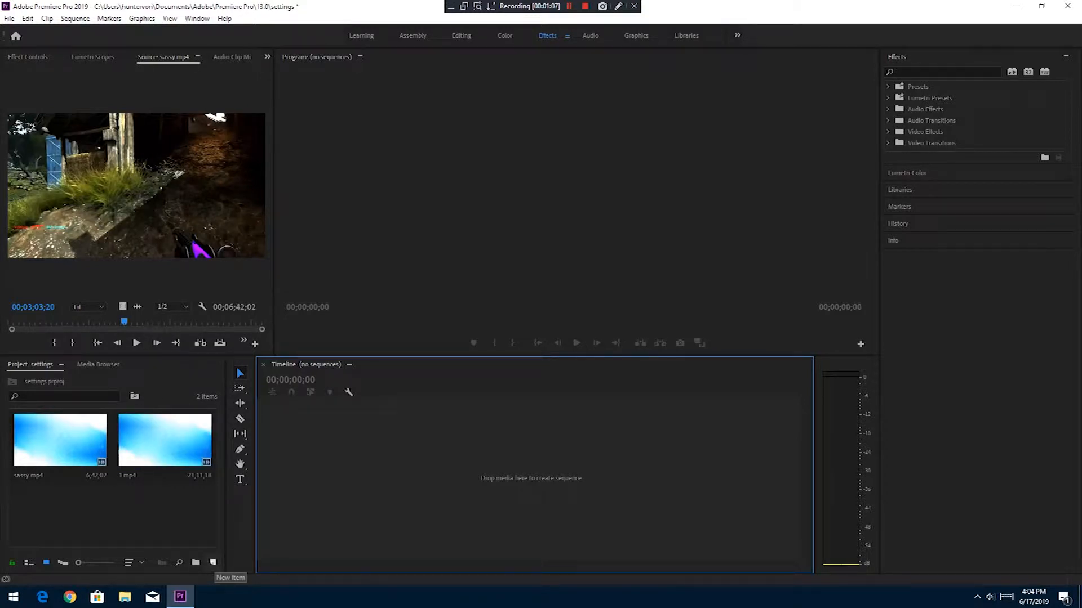
- Start a new sequence from the Project panel's New Item list
click(213, 562)
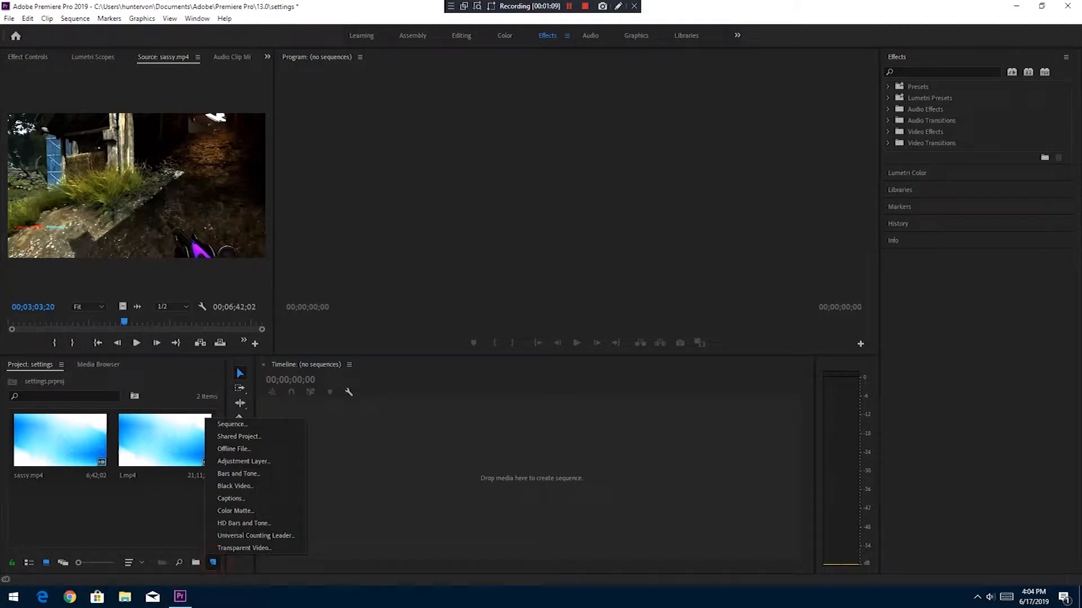
click(232, 424)
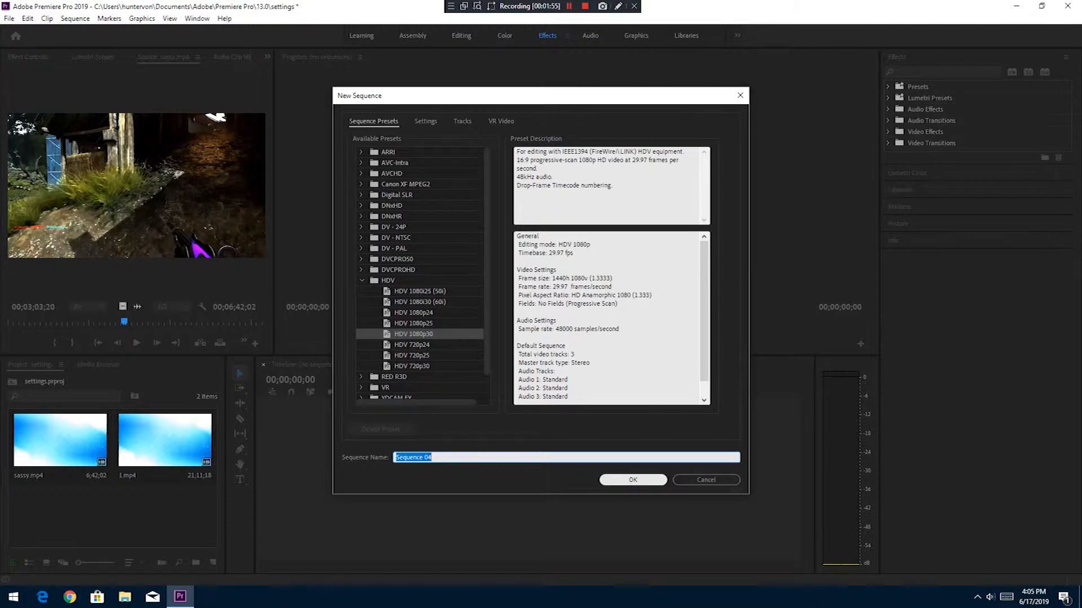
- Confirm the New Sequence dialog to create Sequence 04 at HDV 1080p30
click(631, 480)
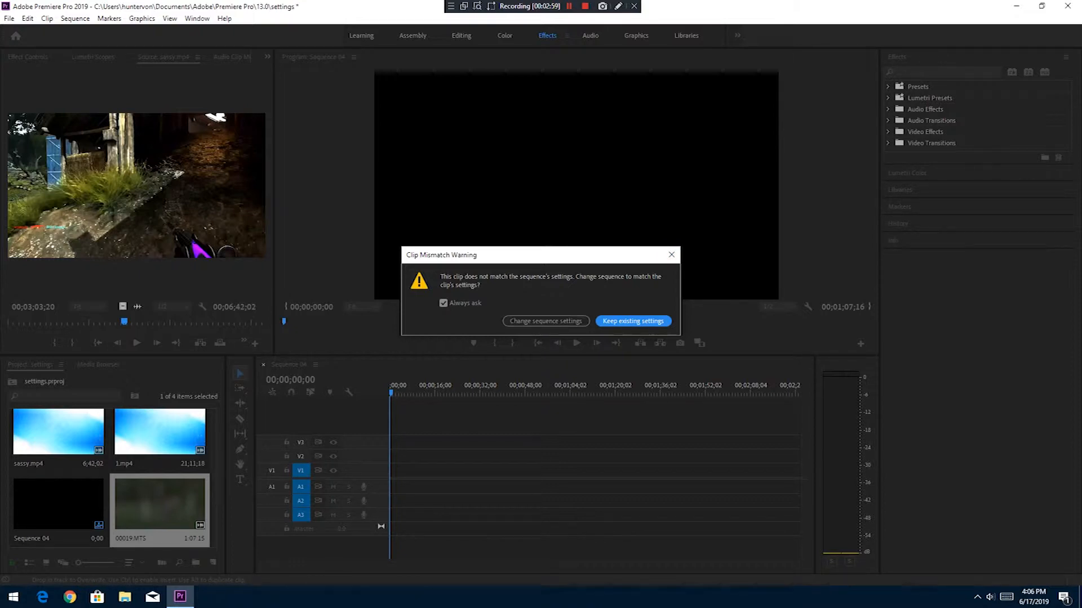
- Keep Sequence 04's existing settings despite the mismatch and create Sequence 05 at HDV 1080p30
click(633, 321)
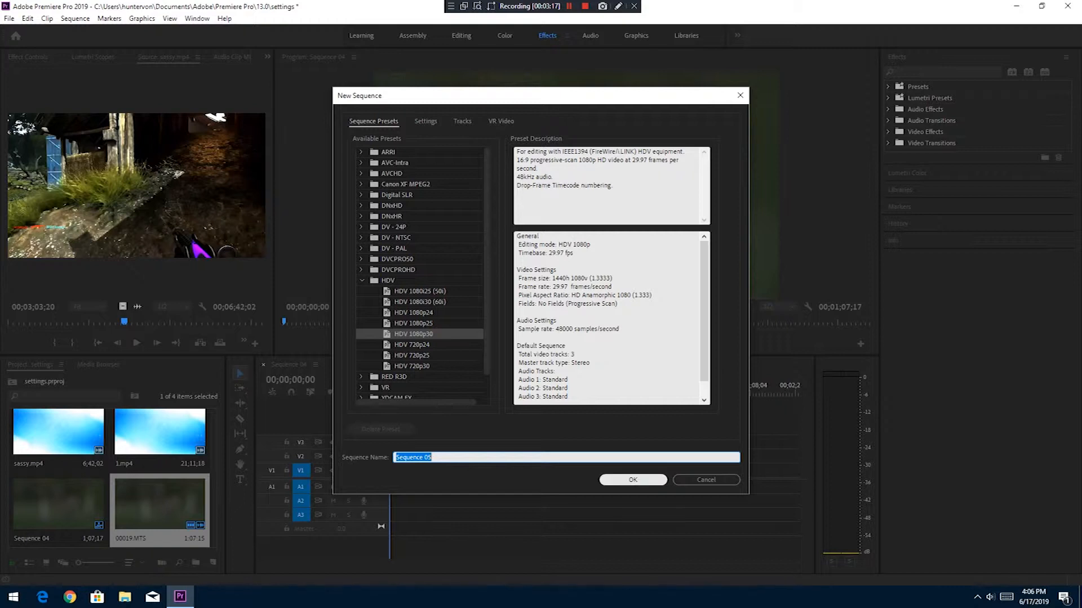
click(631, 480)
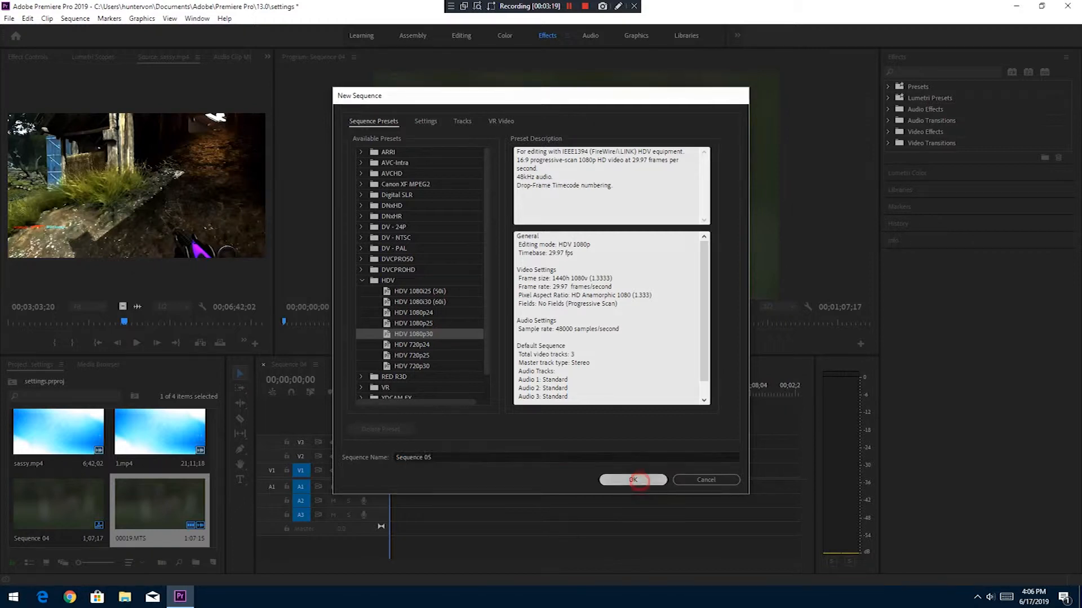
click(631, 480)
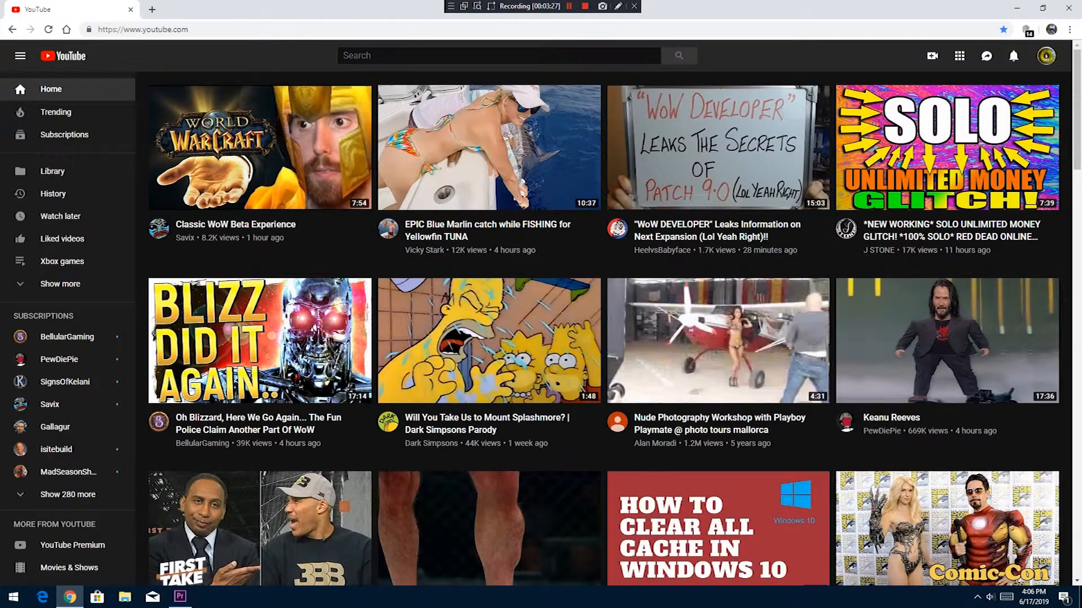
- Play the World of Warcraft Ret Pally PvP video on YouTube, then return to Premiere Pro
click(1046, 56)
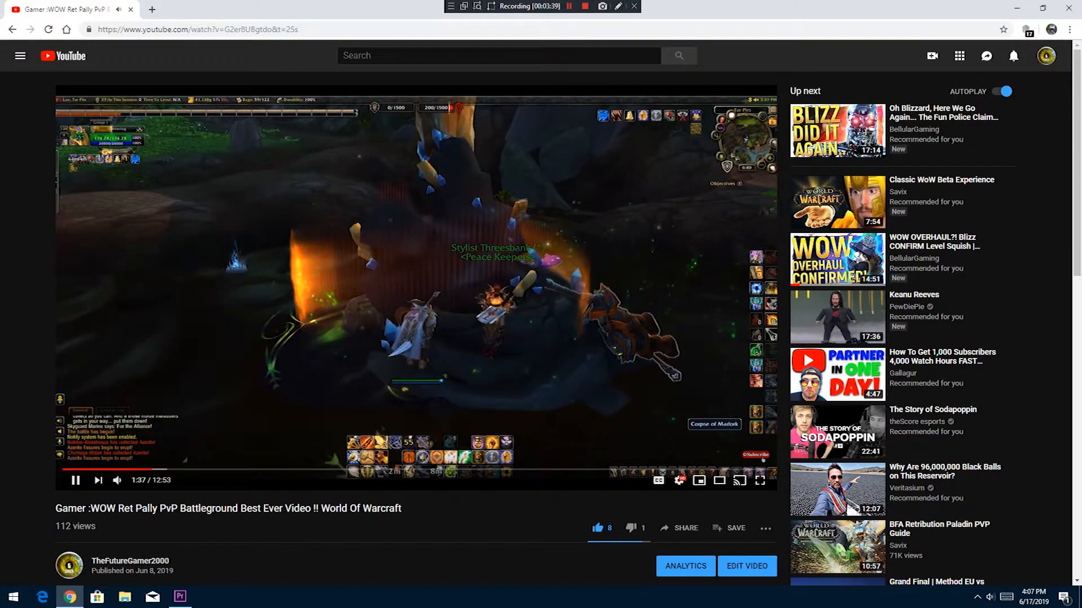
click(758, 480)
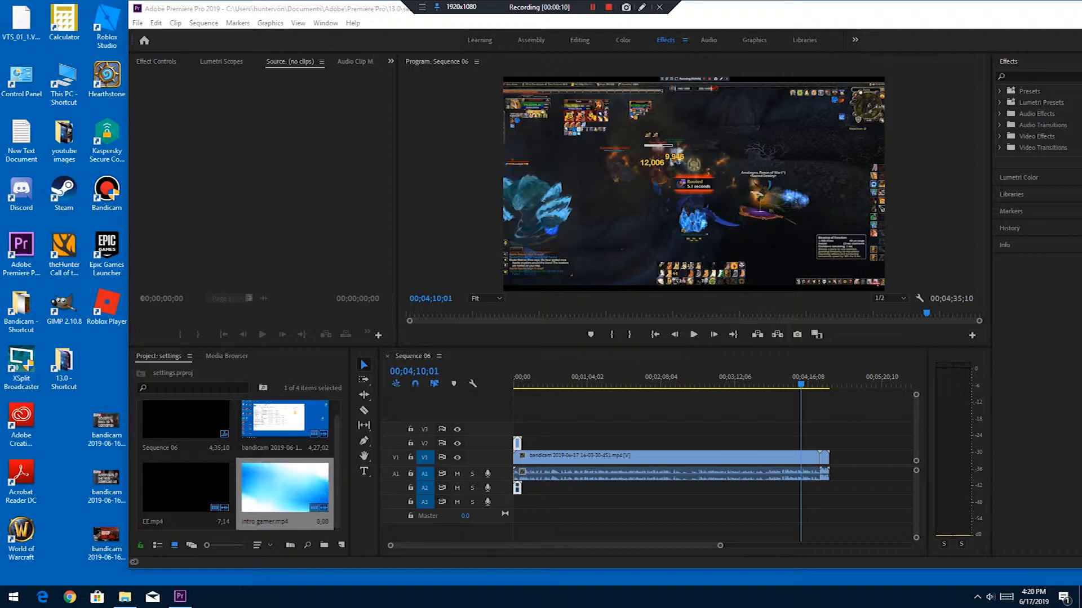
click(136, 23)
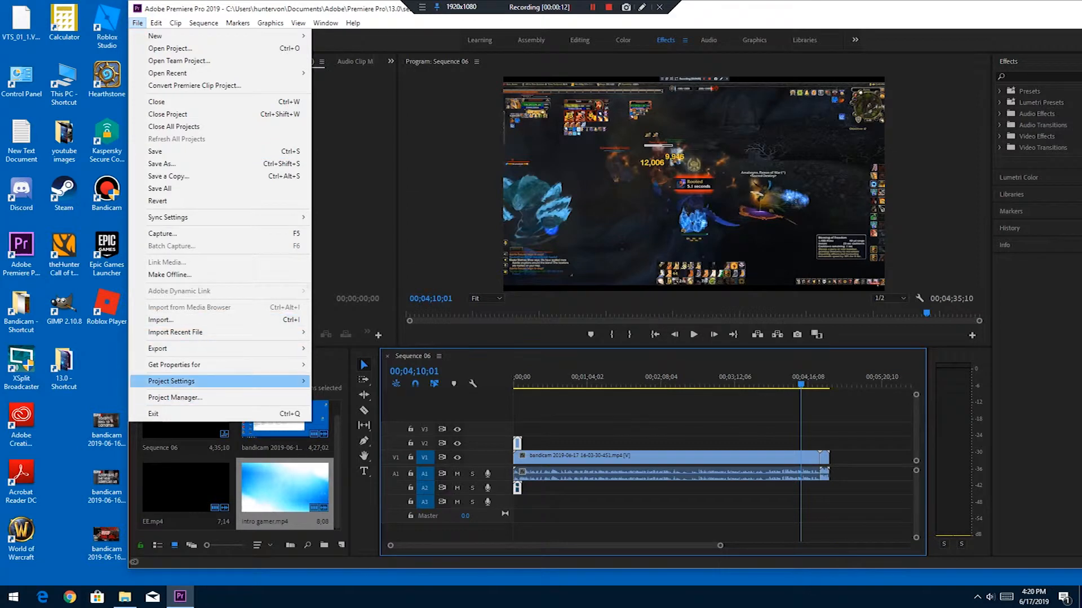
mouse_move(158, 348)
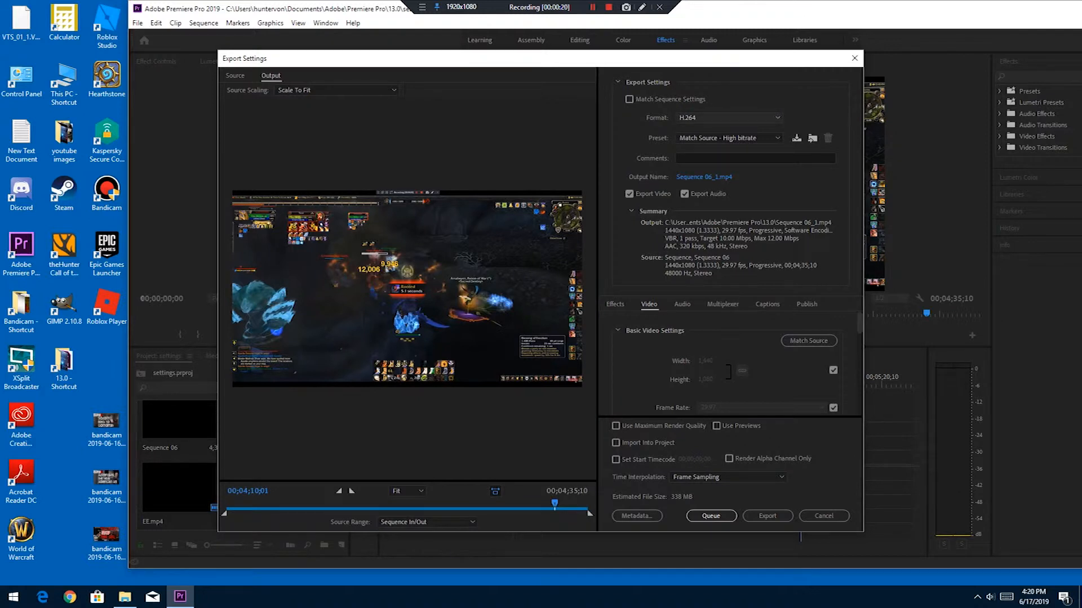
click(727, 117)
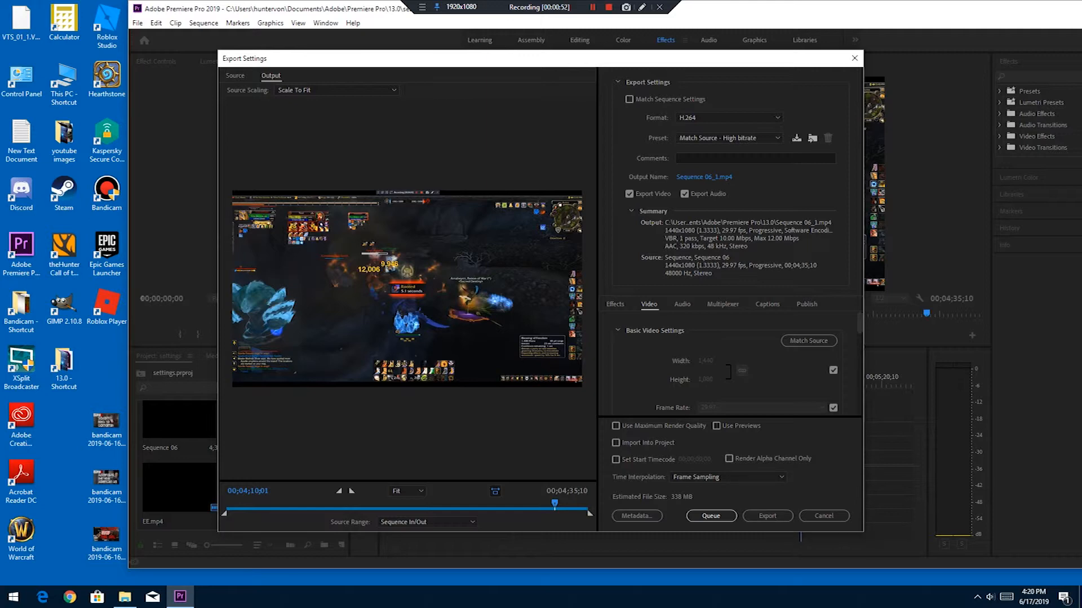
click(822, 516)
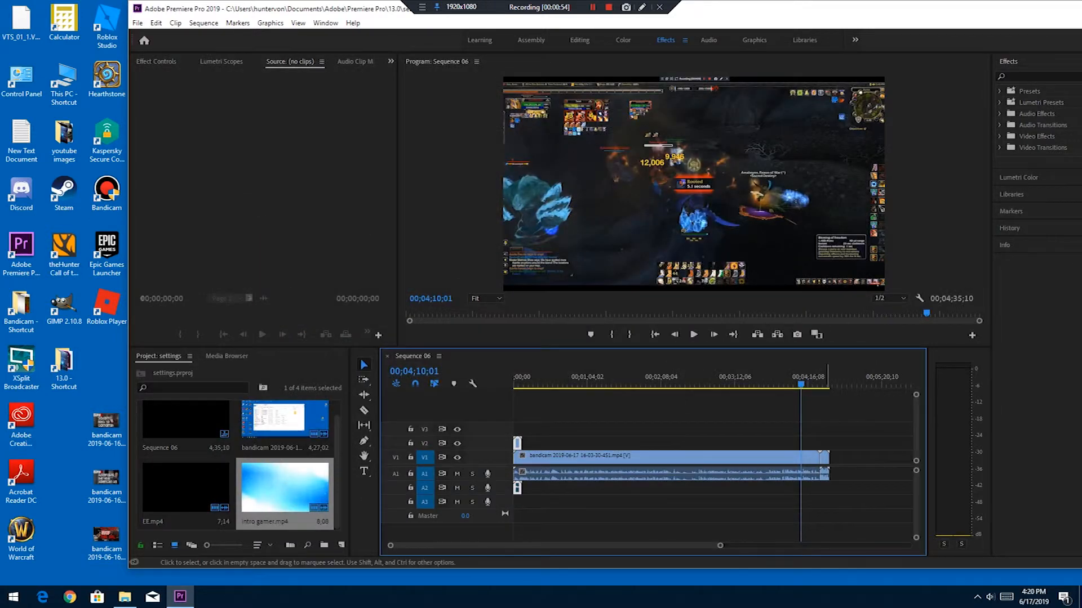
click(340, 545)
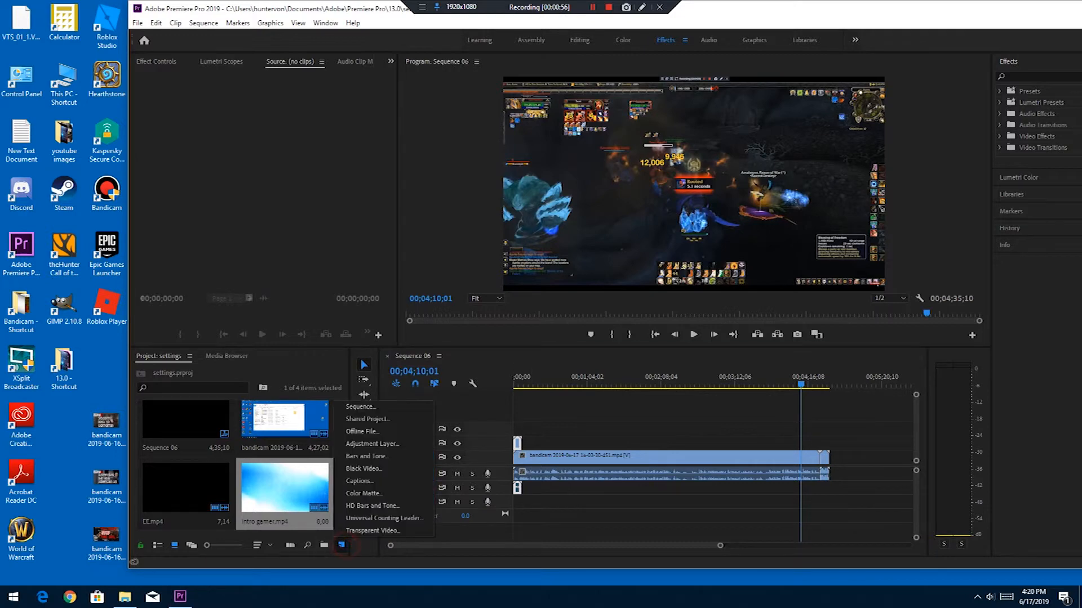
click(360, 407)
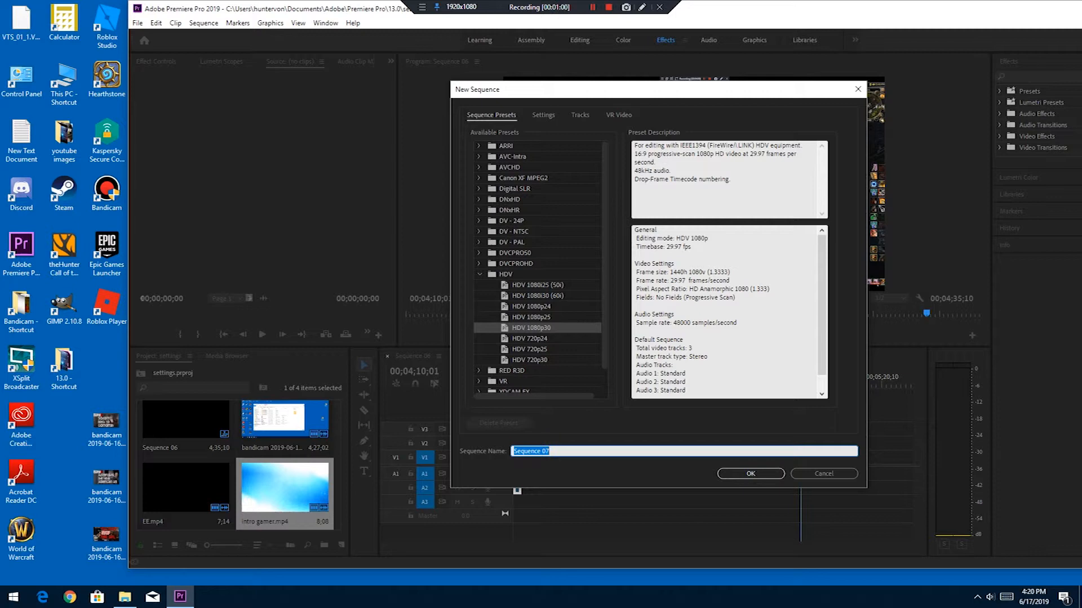
click(823, 474)
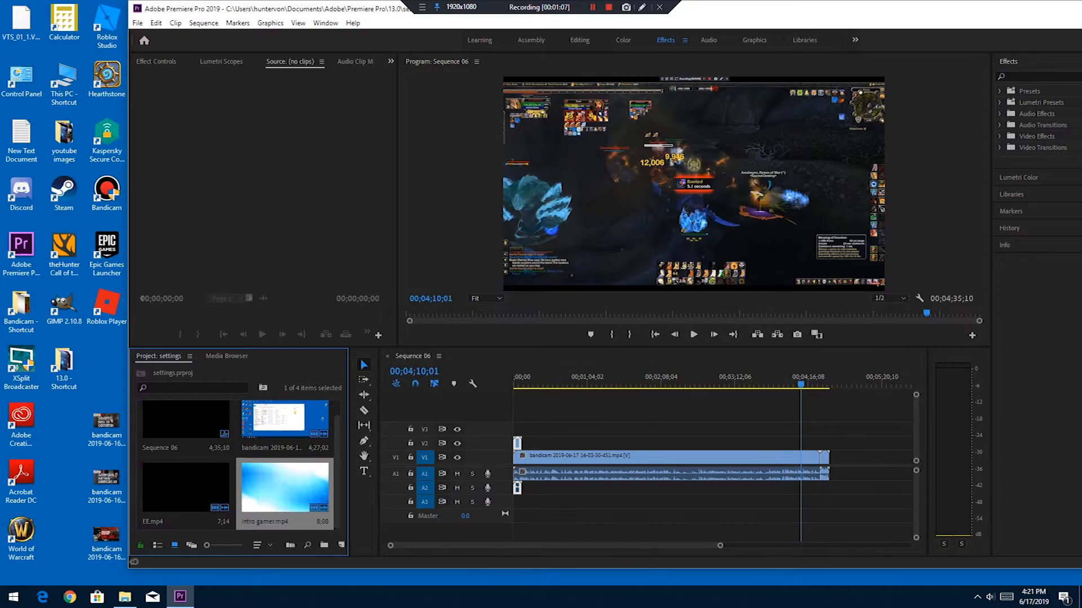
- Select intro gamer.mp4 for export as H.264 with Match Source – High bitrate
click(136, 23)
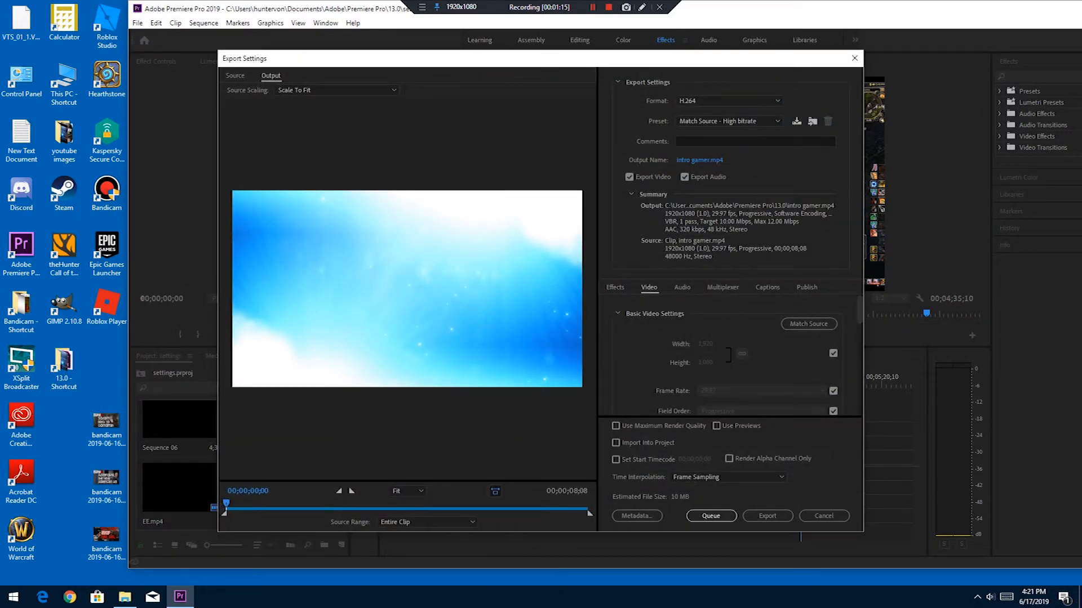
mouse_move(728, 121)
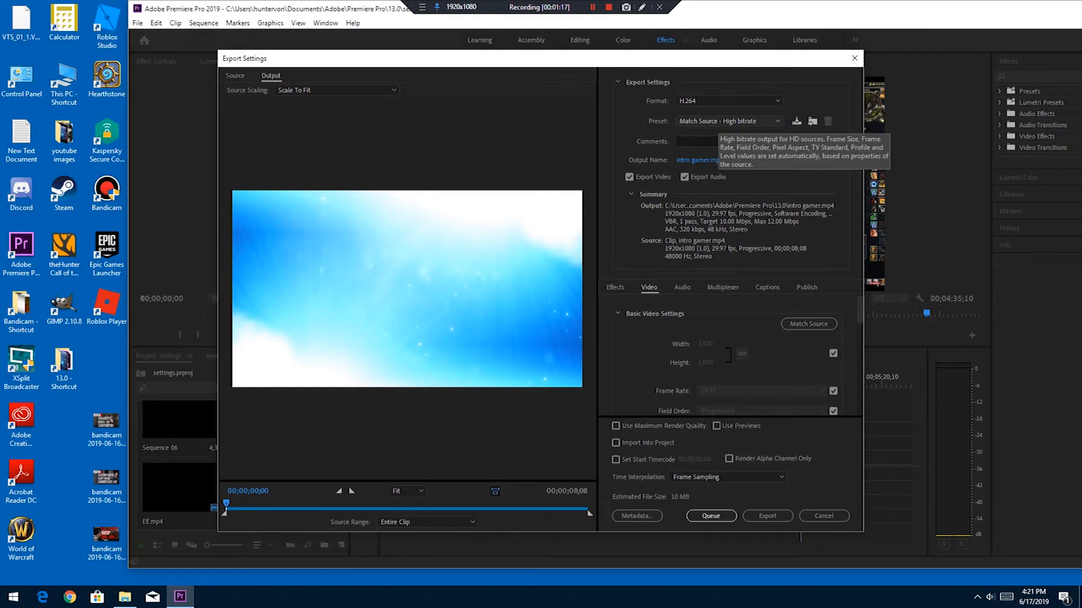